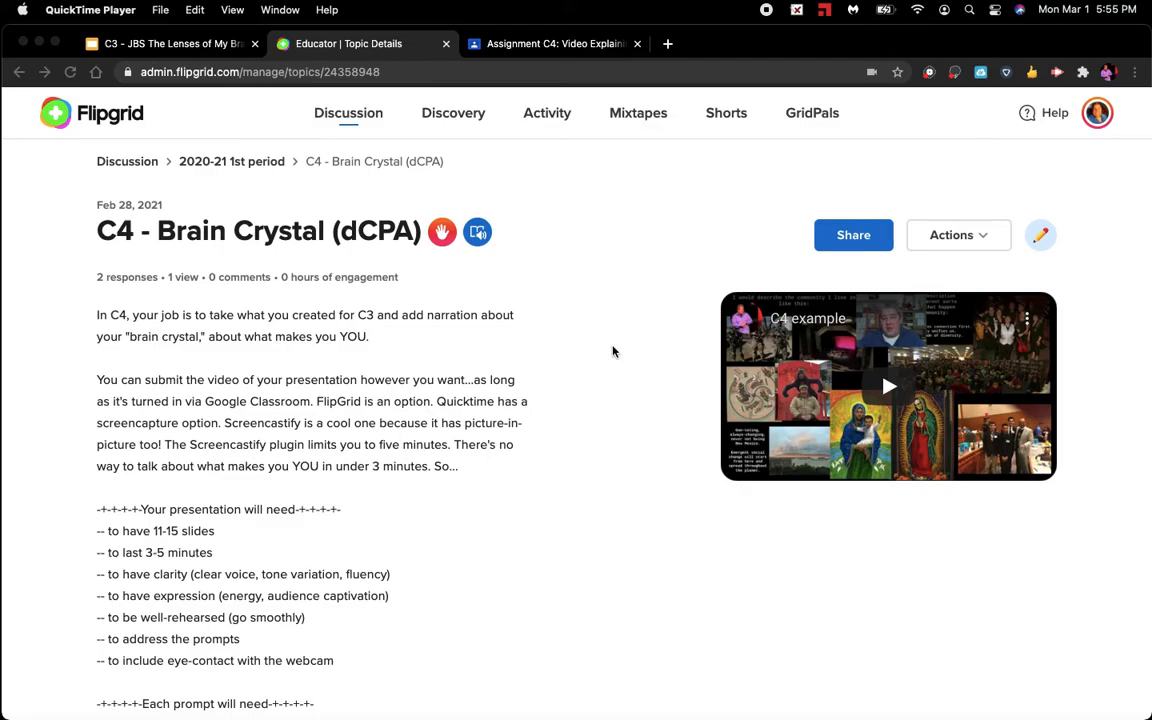
{"action": "mouse_move", "coordinate": [435, 479]}
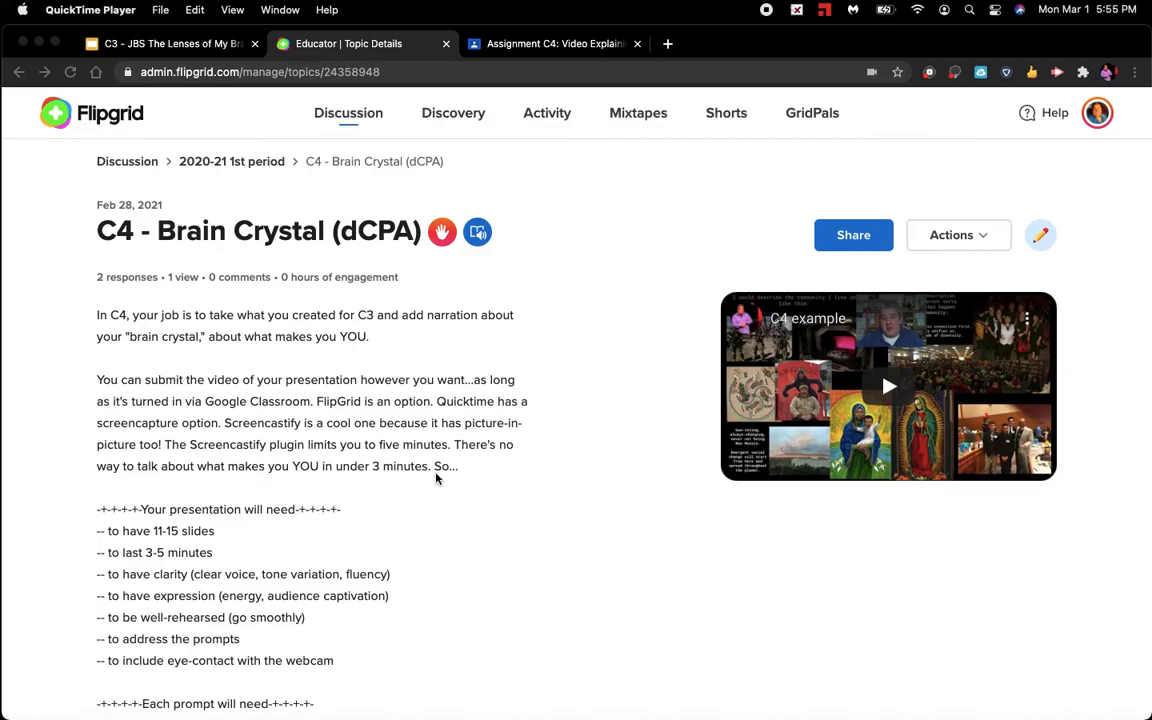
{"action": "scroll", "scroll_direction": "down", "scroll_amount": 3}
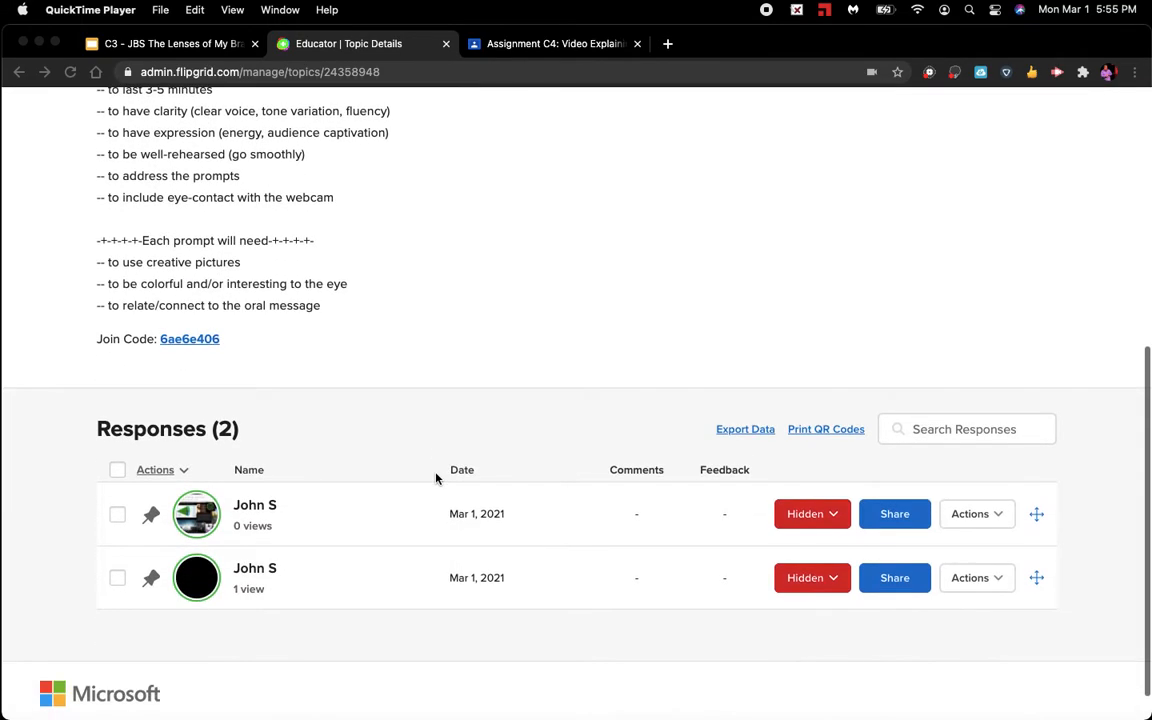
{"action": "mouse_move", "coordinate": [245, 553]}
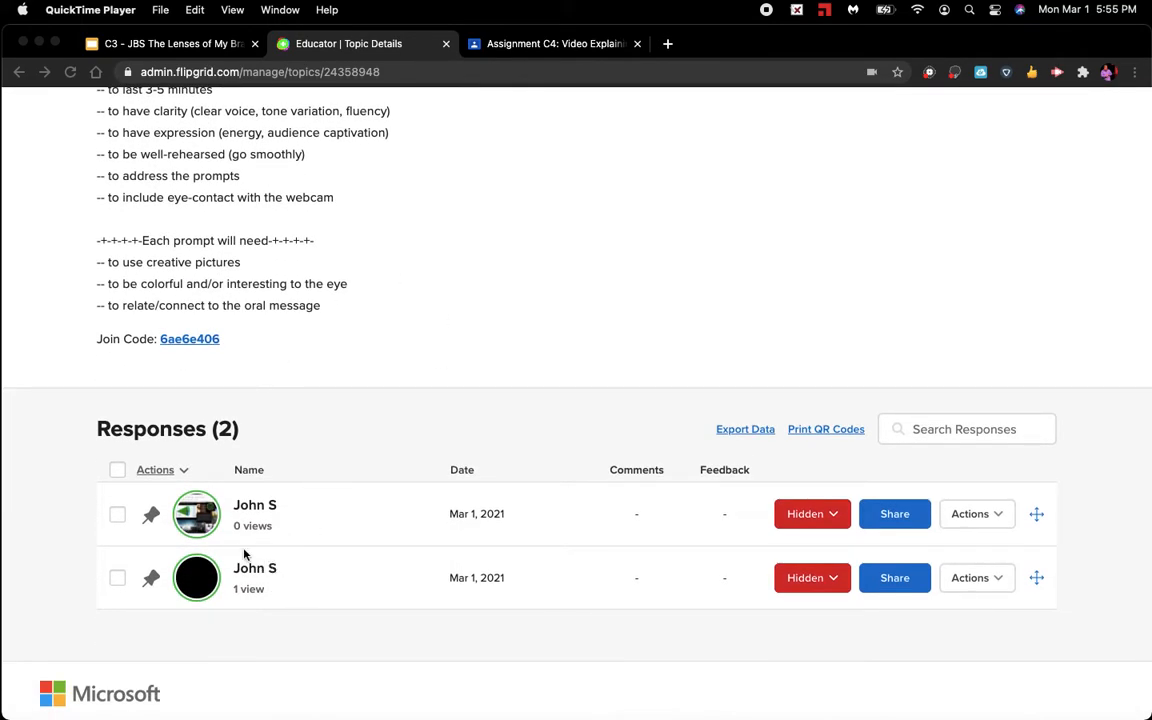
{"action": "scroll", "scroll_direction": "up", "scroll_amount": 3}
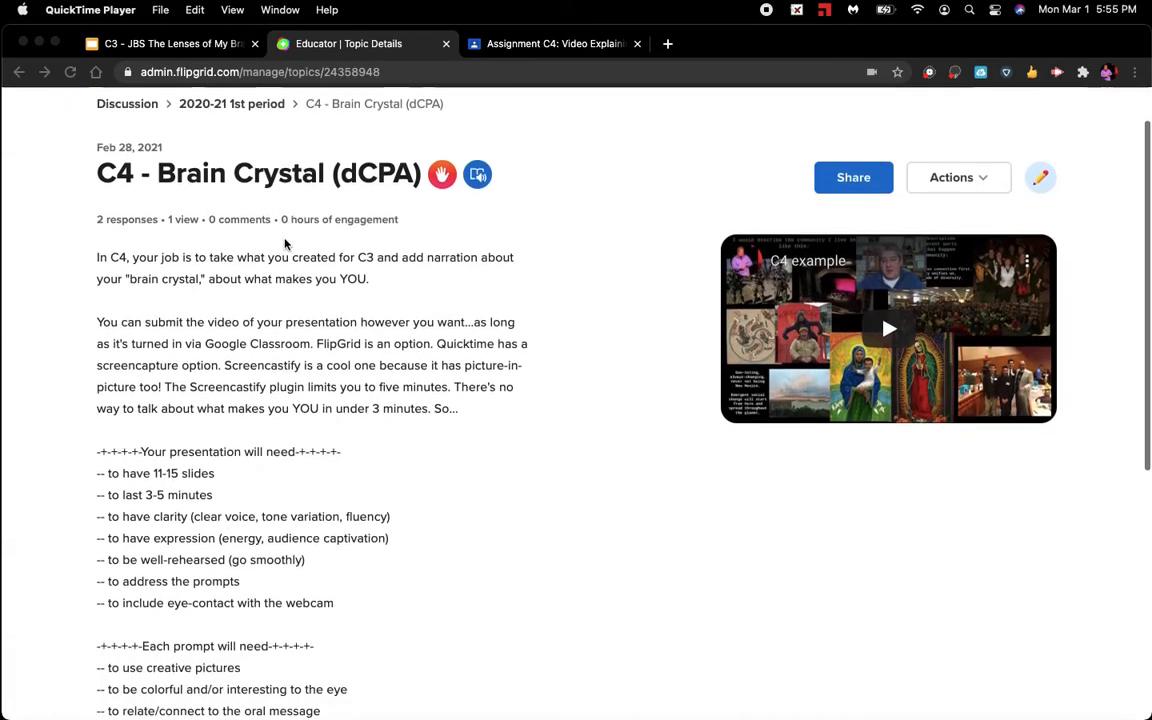
{"action": "scroll", "scroll_direction": "down", "scroll_amount": 3}
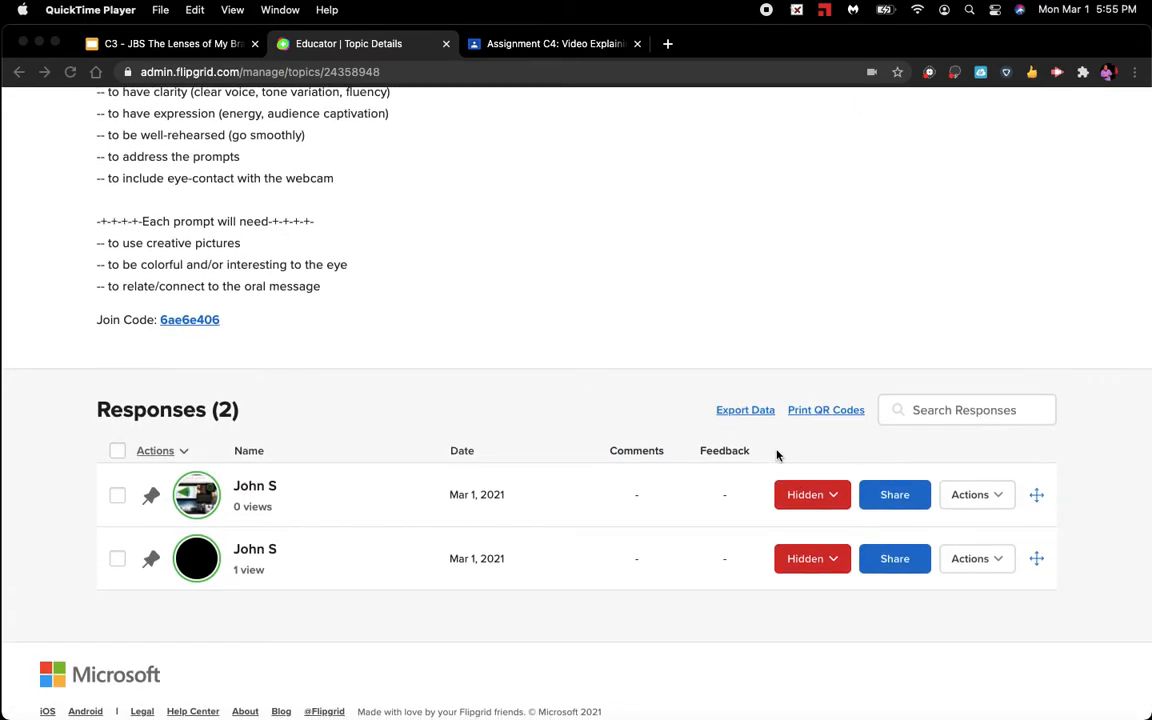
{"action": "mouse_move", "coordinate": [945, 538]}
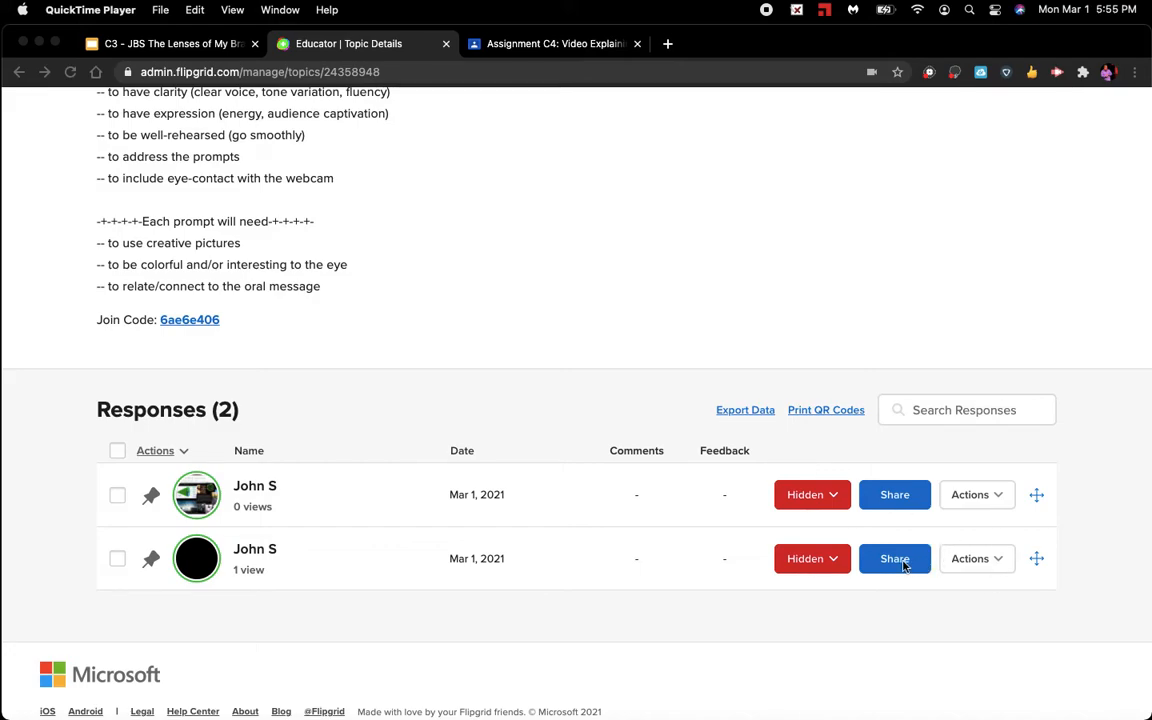
{"action": "left_click", "coordinate": [893, 558]}
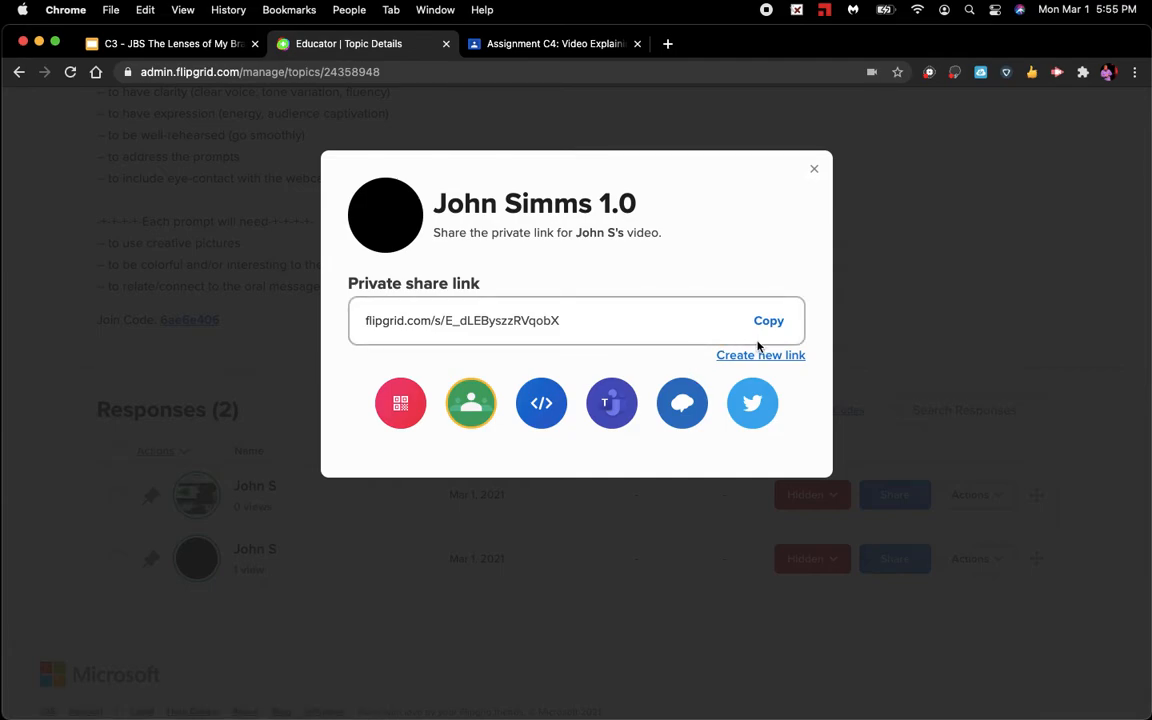
{"action": "mouse_move", "coordinate": [470, 403]}
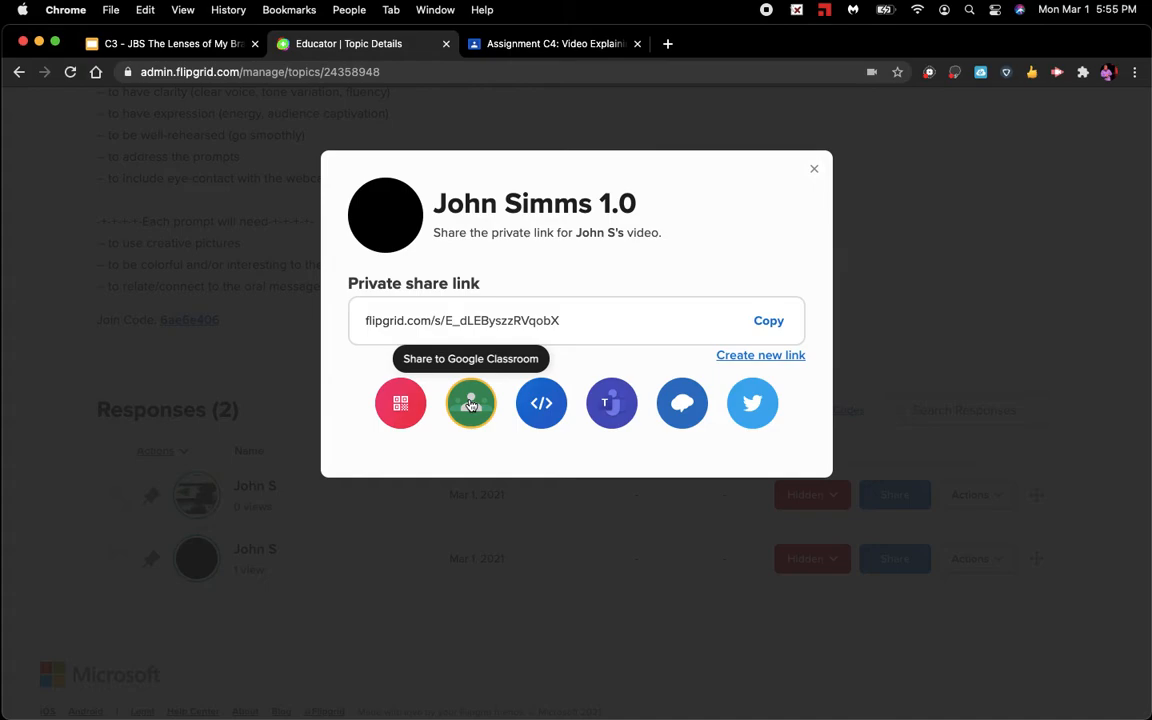
{"action": "mouse_move", "coordinate": [756, 332]}
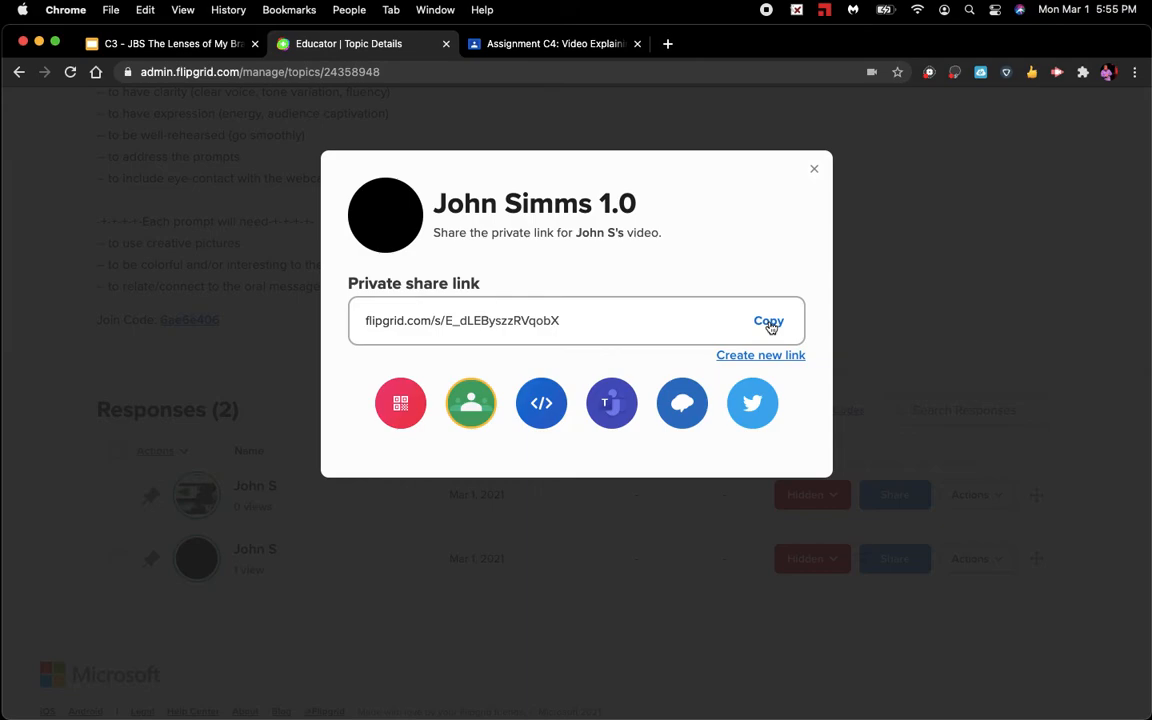
{"action": "left_click", "coordinate": [768, 320]}
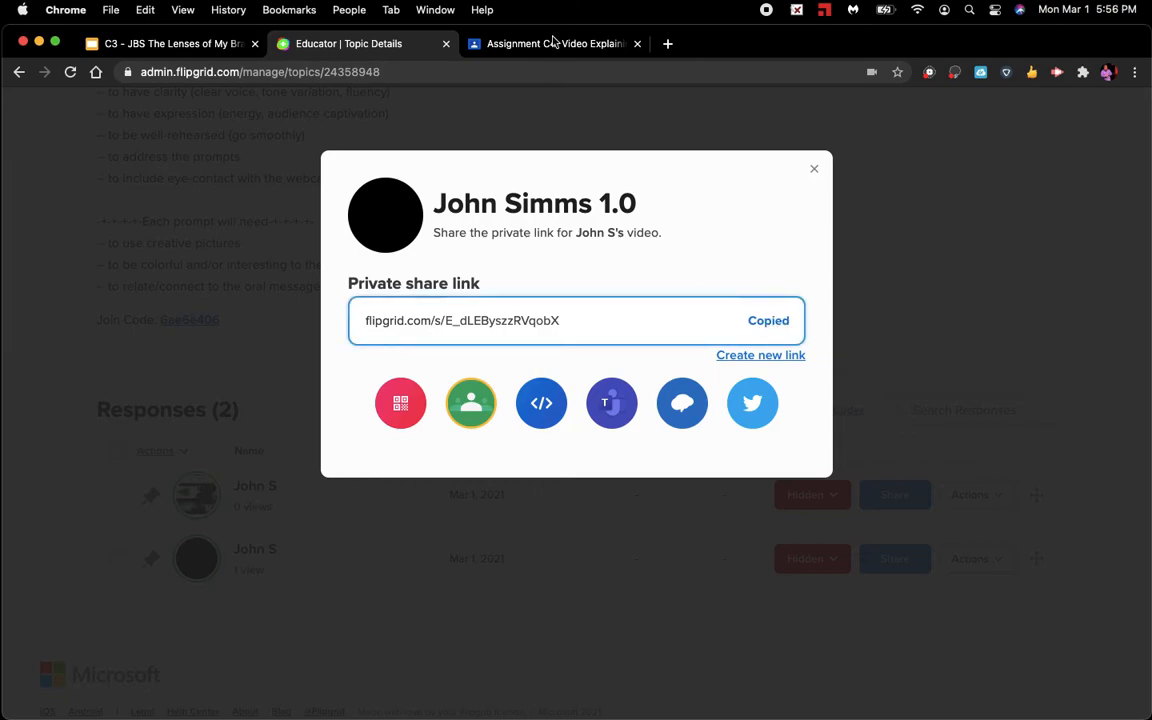
- Switch to the Google Classroom tab for Assignment C4: Video Explaining Your "Brain Crystal"
{"action": "left_click", "coordinate": [553, 43]}
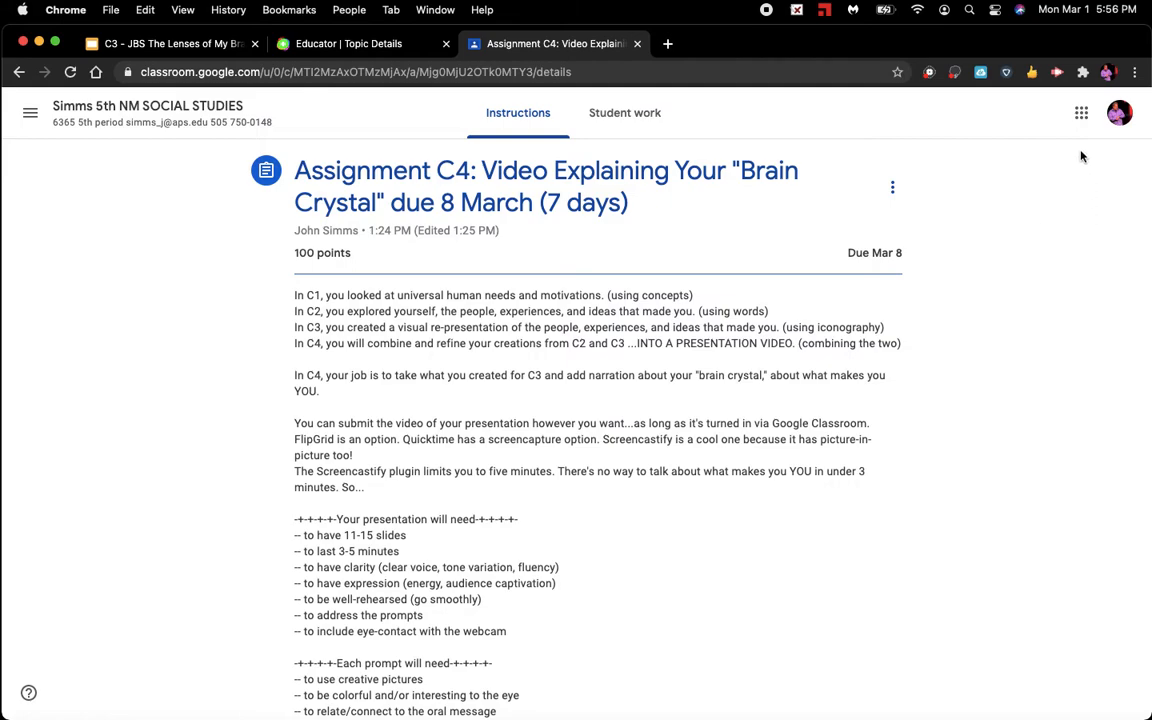
{"action": "mouse_move", "coordinate": [1018, 303]}
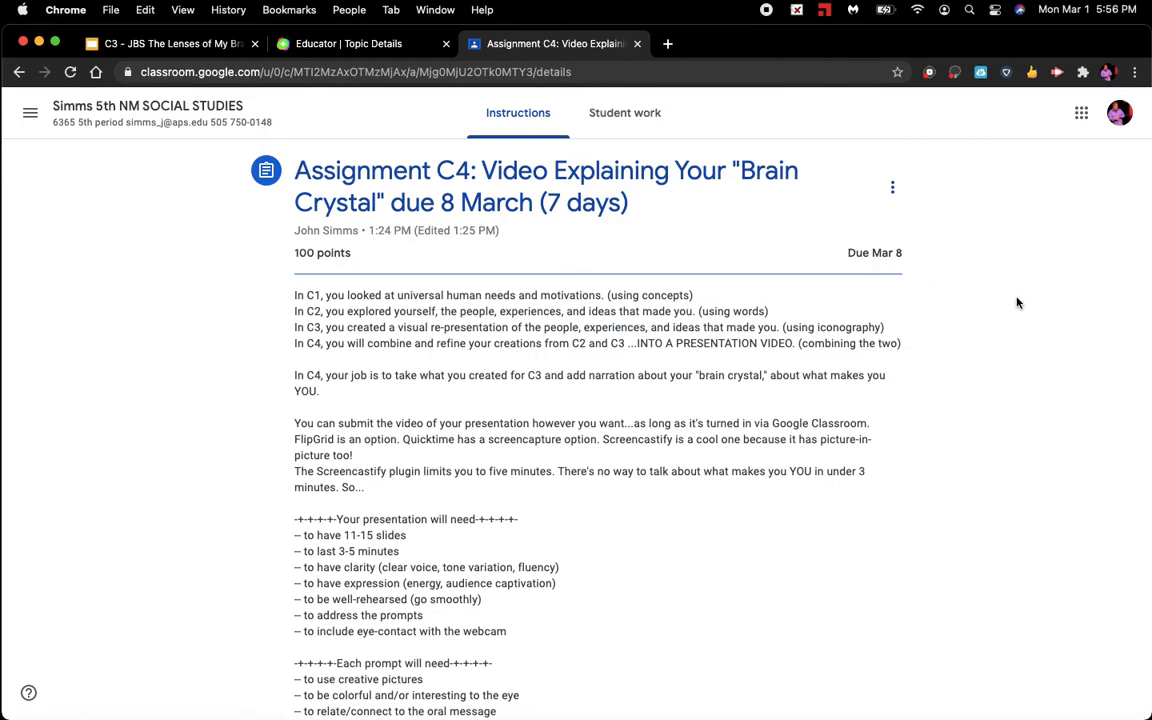
{"action": "mouse_move", "coordinate": [927, 234]}
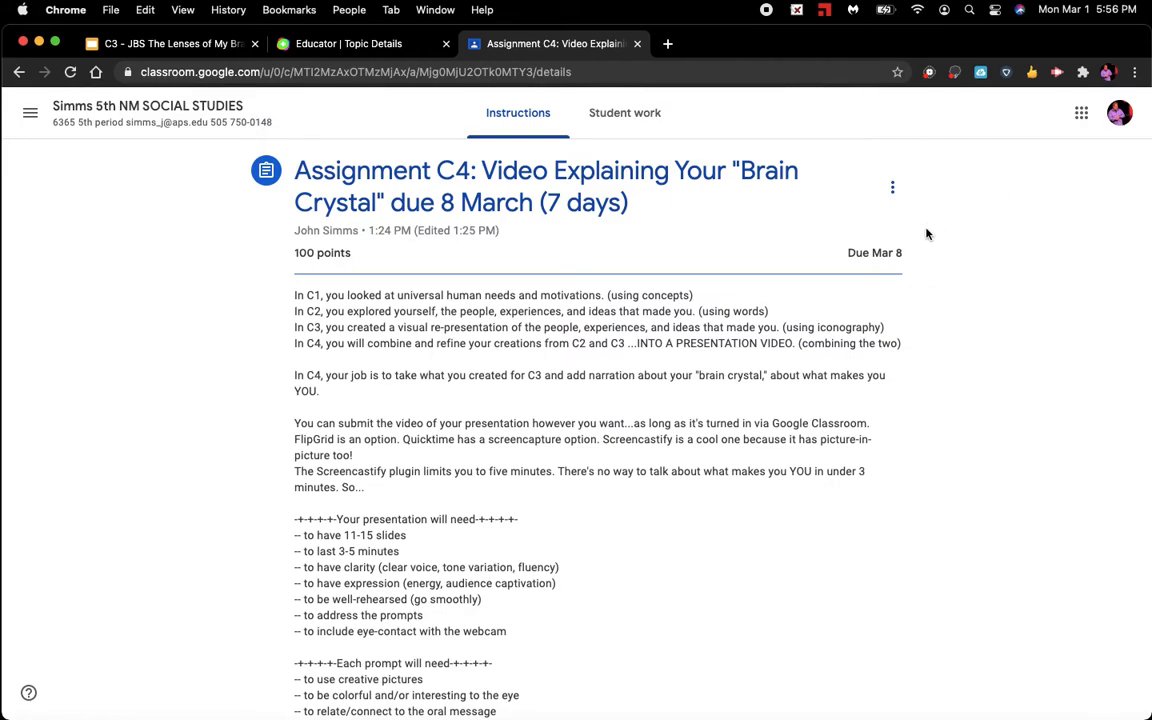
{"action": "mouse_move", "coordinate": [971, 225]}
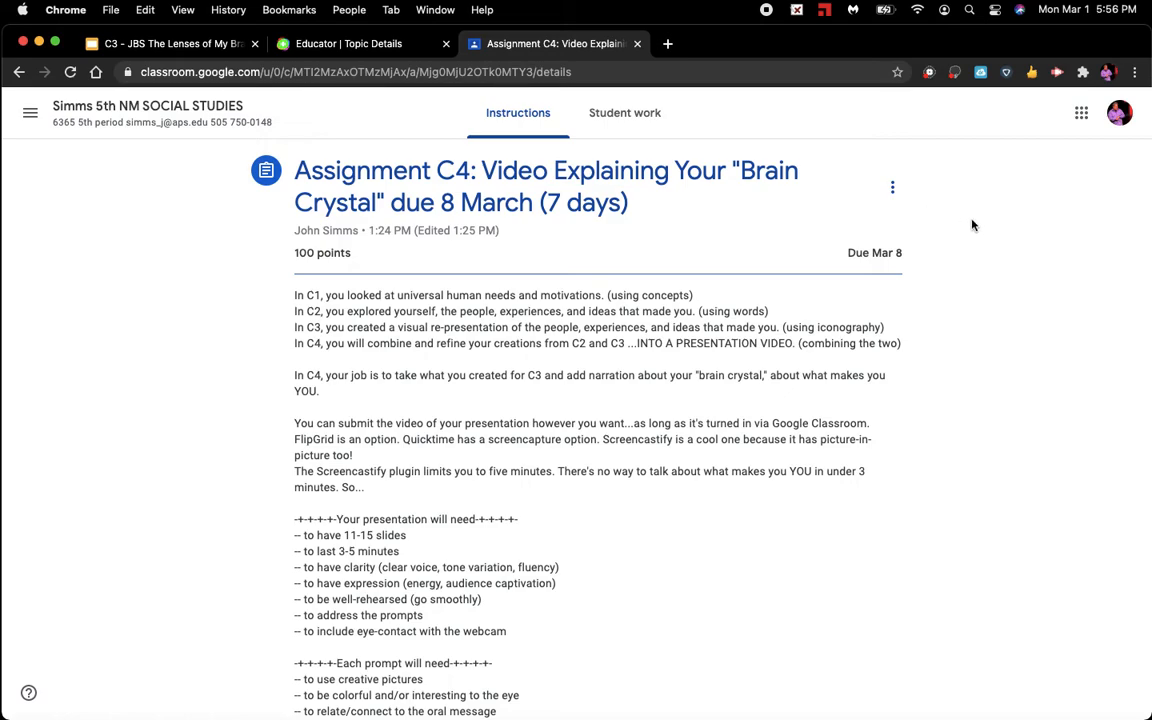
{"action": "mouse_move", "coordinate": [982, 211]}
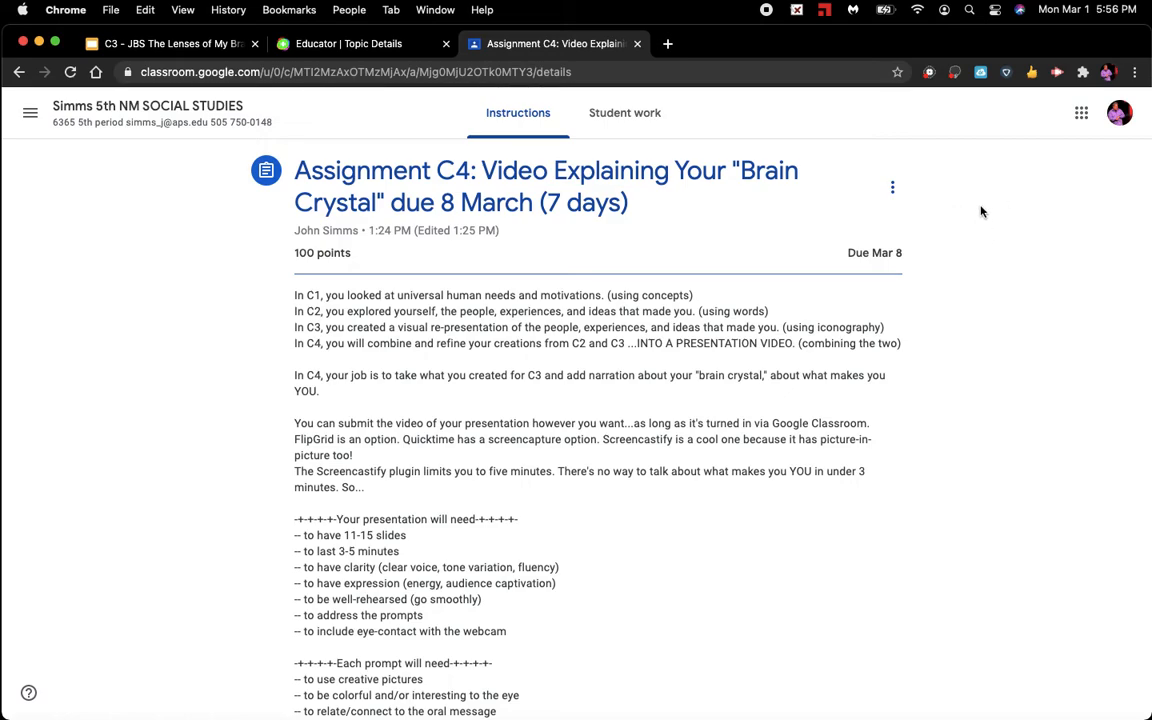
{"action": "mouse_move", "coordinate": [963, 280]}
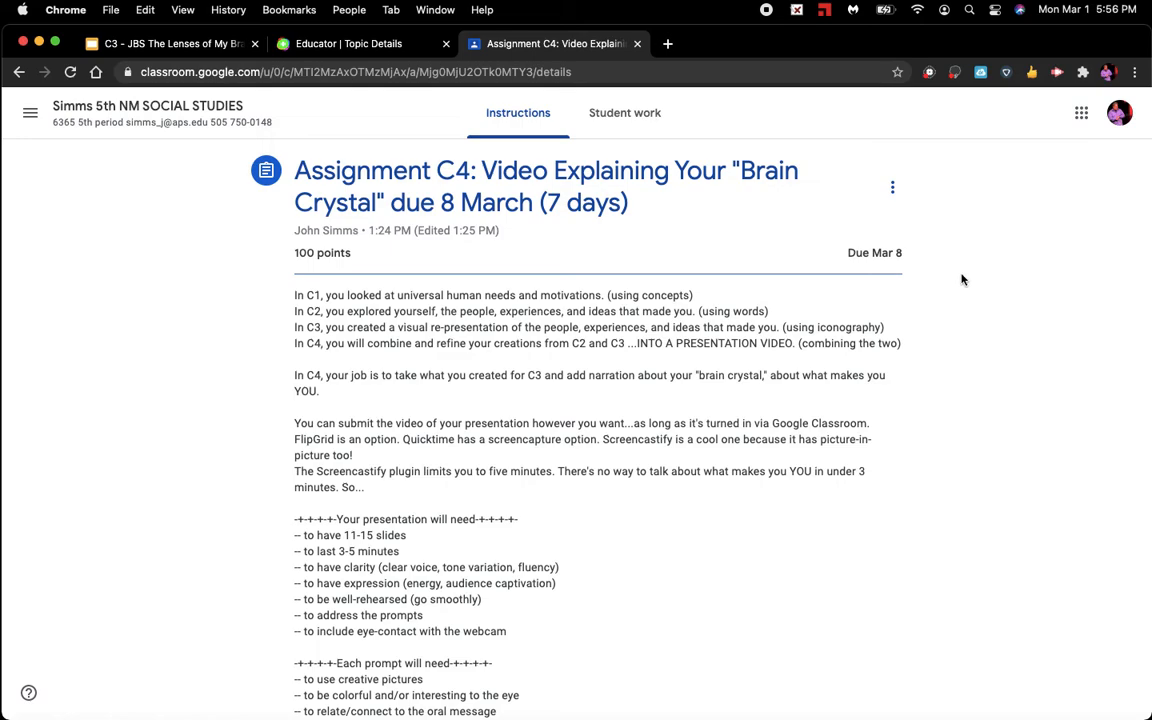
{"action": "mouse_move", "coordinate": [967, 297]}
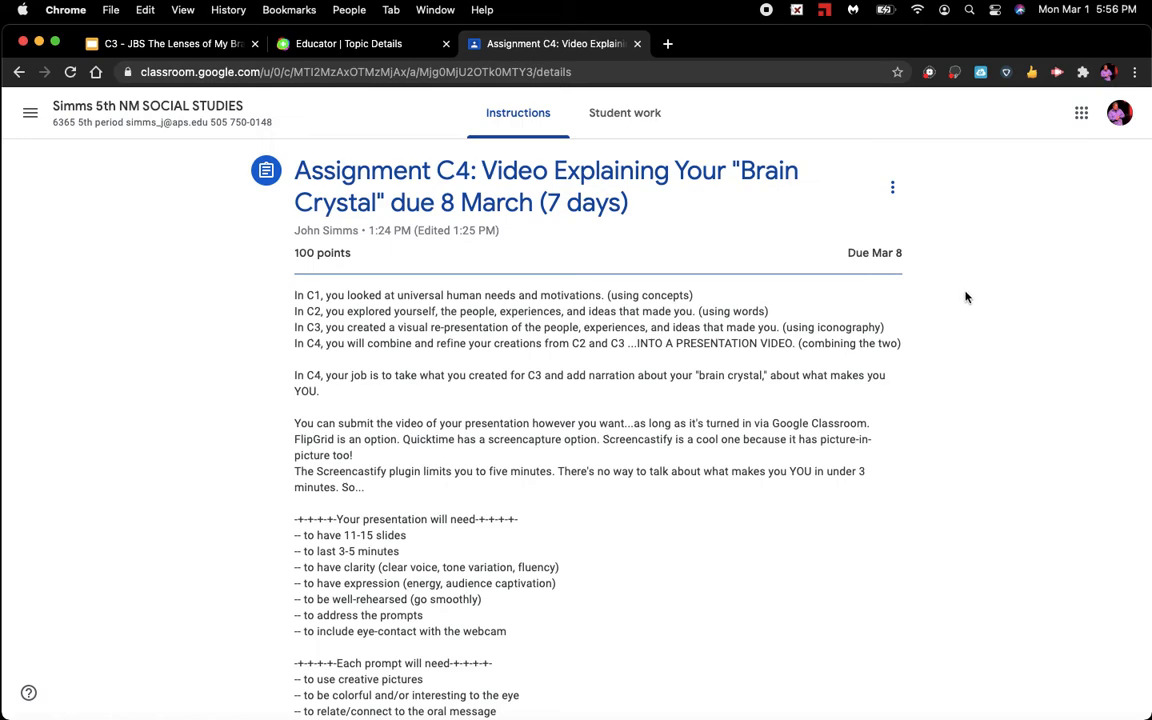